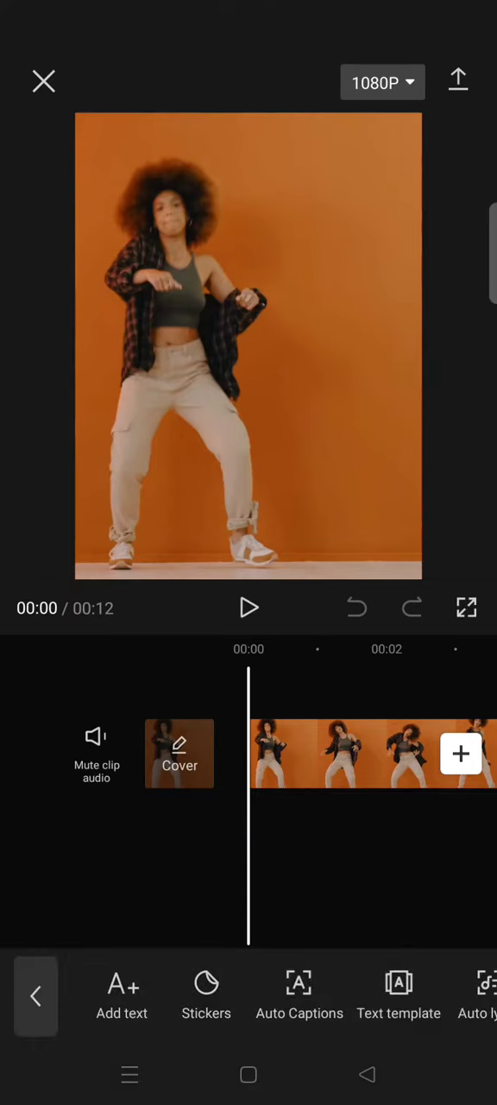
# Add a text layer over the dancer clip and type the letter 'T'
pyautogui.click(122, 997)
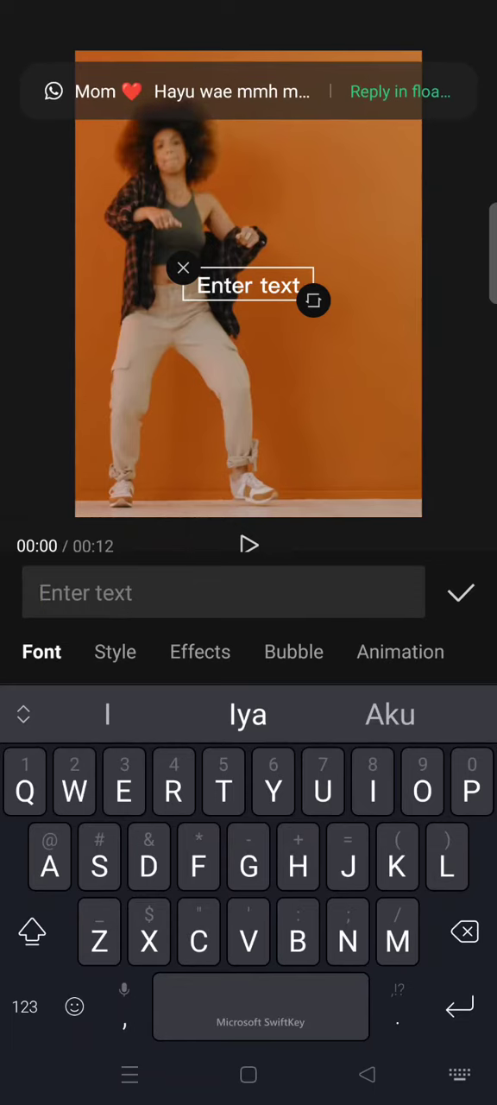
pyautogui.write('T')
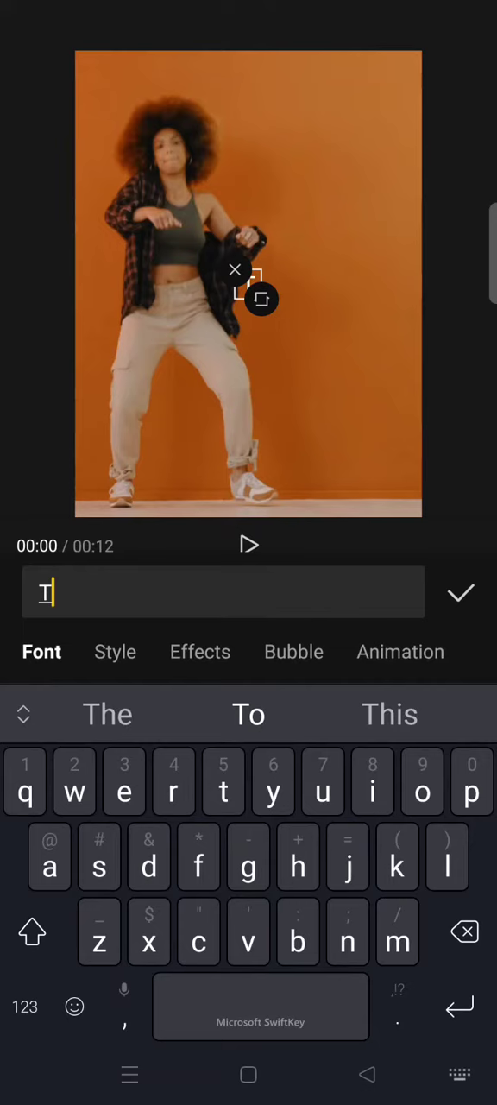
# Make the T text black with its opacity set to 15%
pyautogui.click(115, 652)
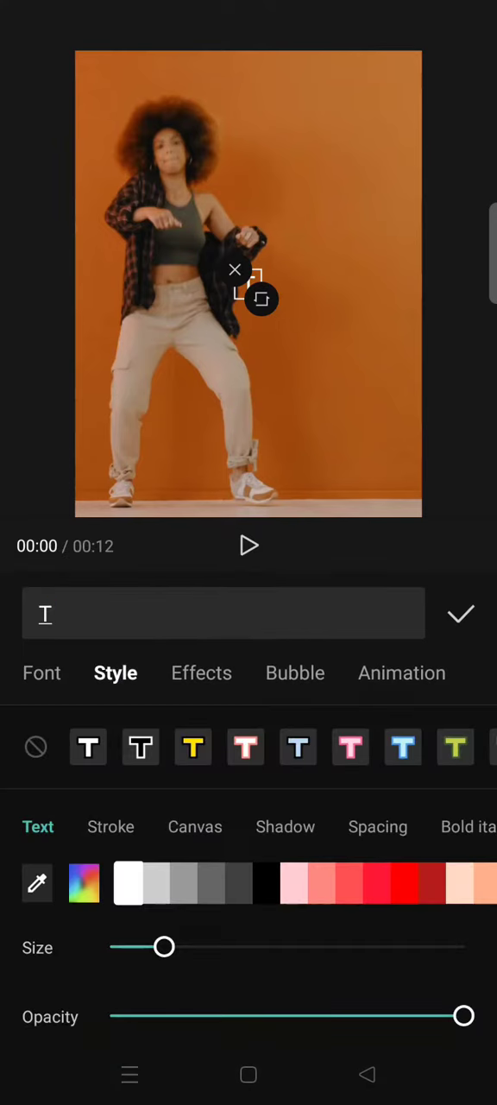
pyautogui.click(266, 883)
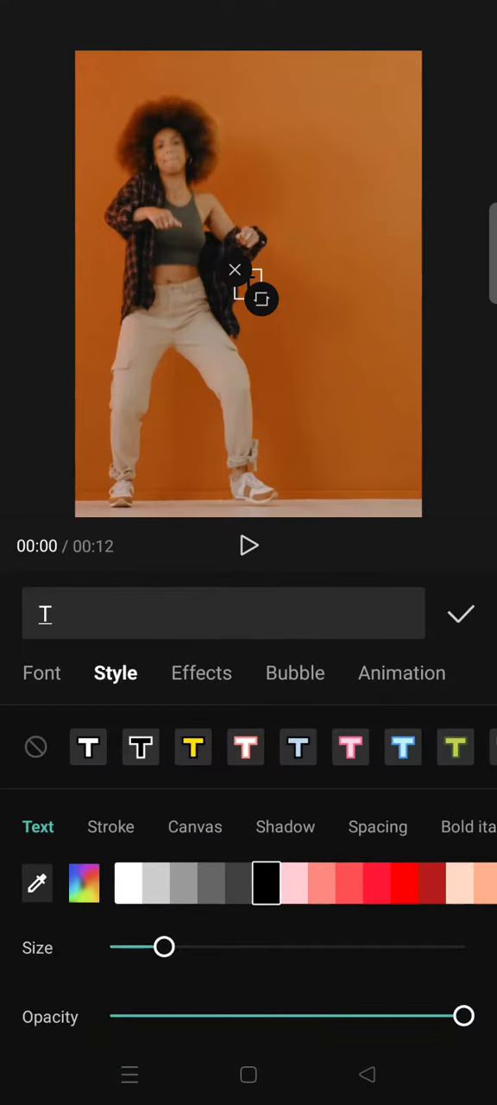
pyautogui.moveTo(464, 1016); pyautogui.dragTo(165, 1016)
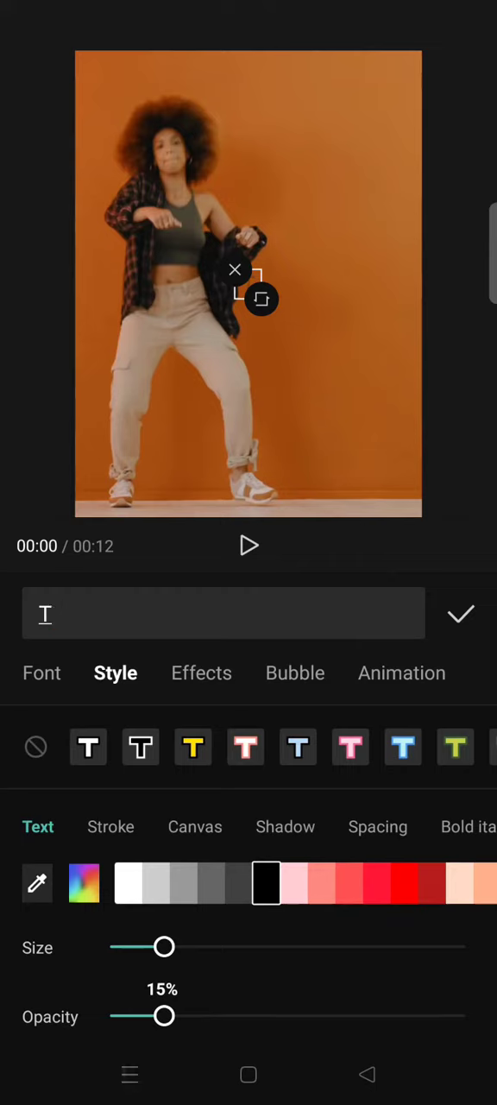
pyautogui.moveTo(164, 1016); pyautogui.dragTo(169, 1017)
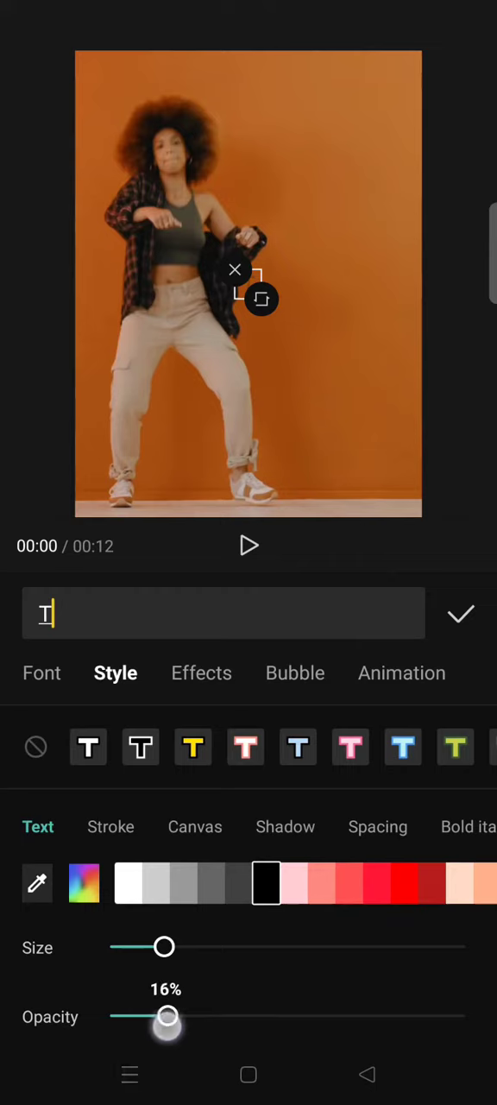
pyautogui.moveTo(169, 1017); pyautogui.dragTo(164, 1017)
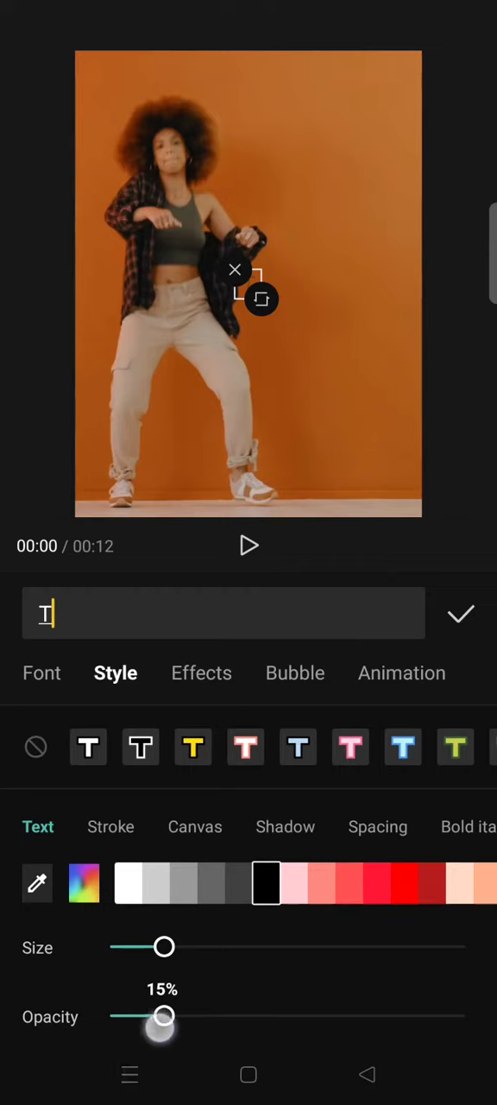
pyautogui.moveTo(162, 1017); pyautogui.dragTo(169, 1017)
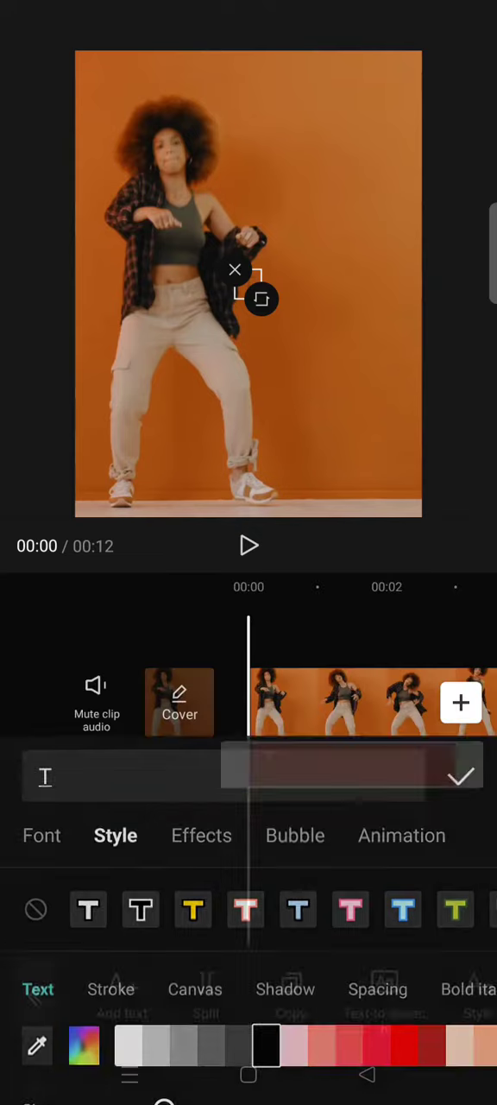
# Select the T text clip and extend it toward the end of the dancing clip
pyautogui.click(461, 777)
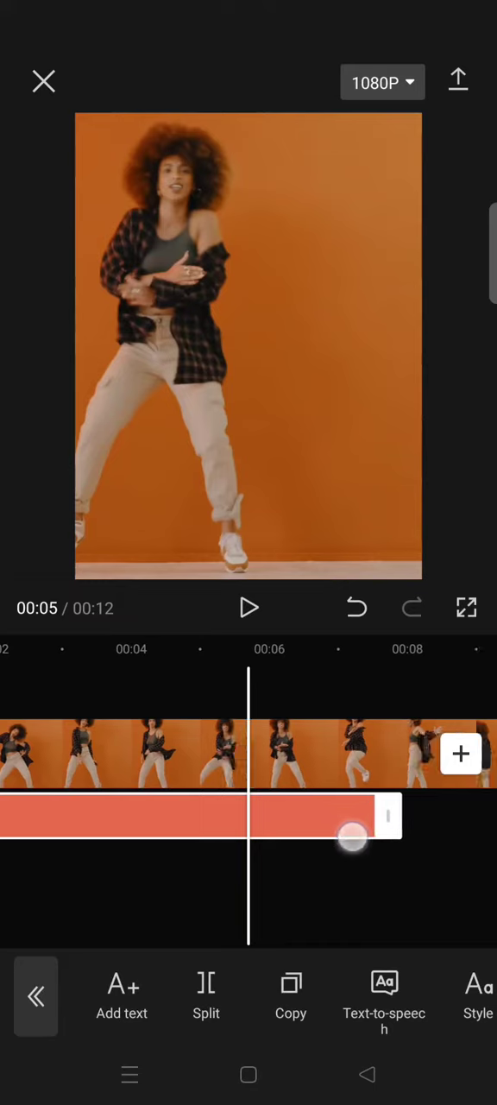
pyautogui.moveTo(353, 835); pyautogui.dragTo(228, 872)
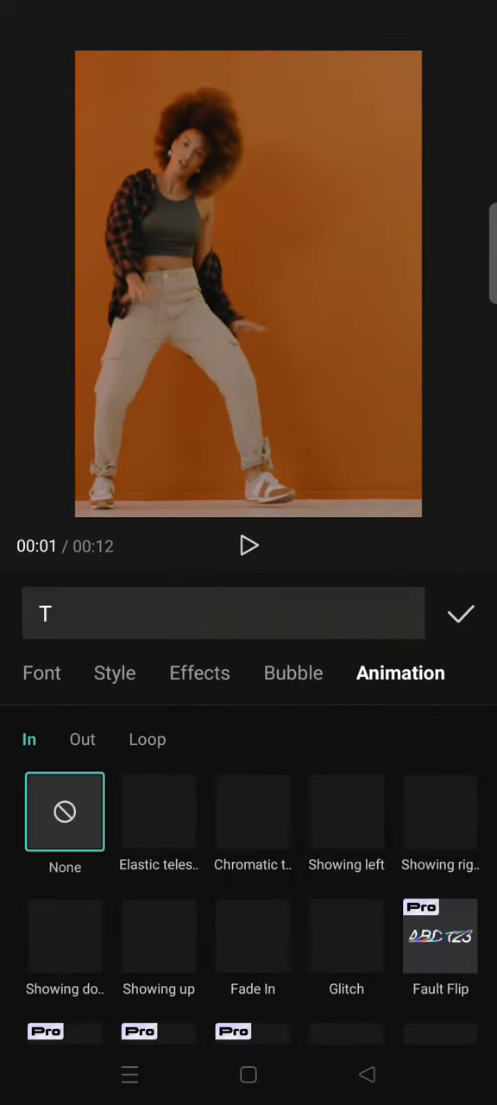
# Show the Loop animation presets and scroll through them to reach Flash
pyautogui.click(147, 739)
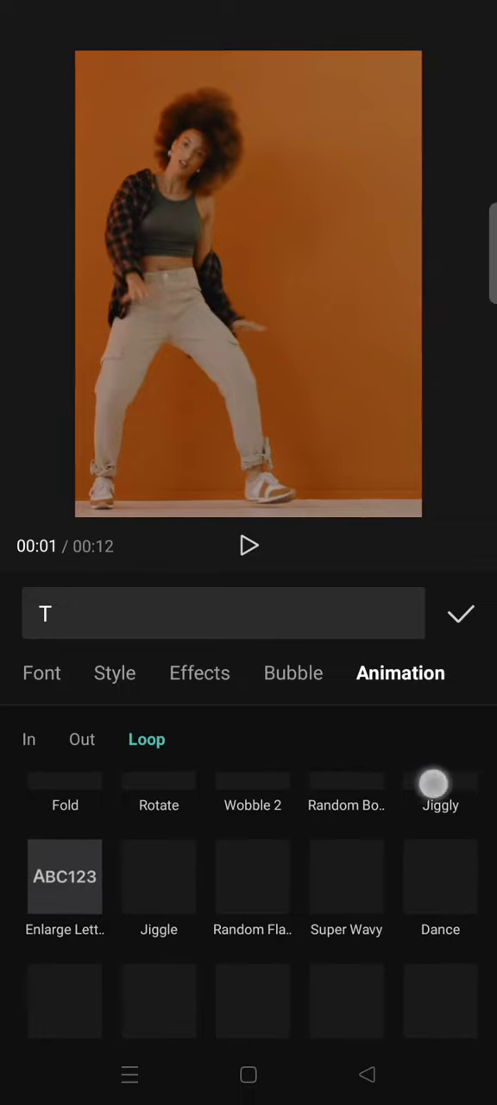
pyautogui.scroll(3)
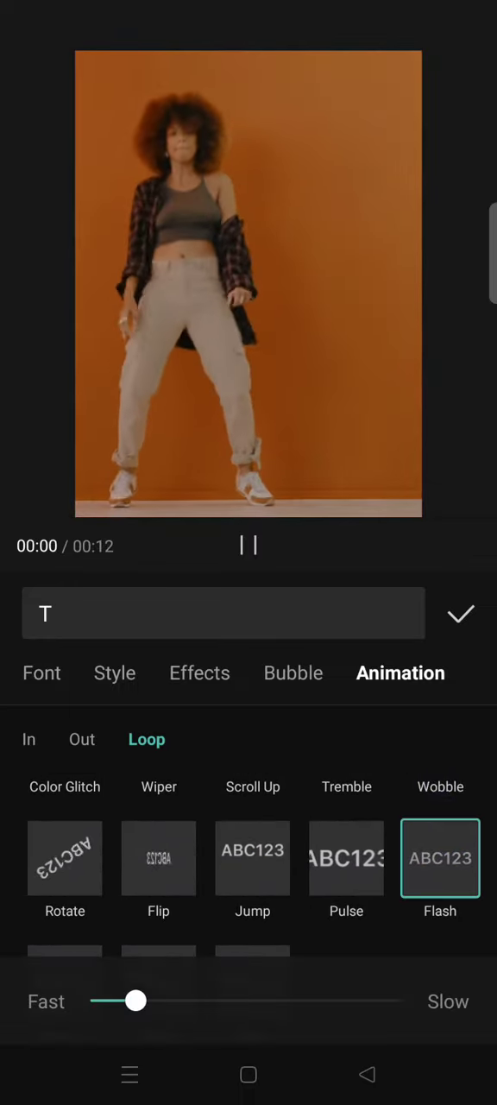
# Set the Flash loop speed to 0.2s and confirm the text changes
pyautogui.moveTo(132, 1001); pyautogui.dragTo(159, 1000)
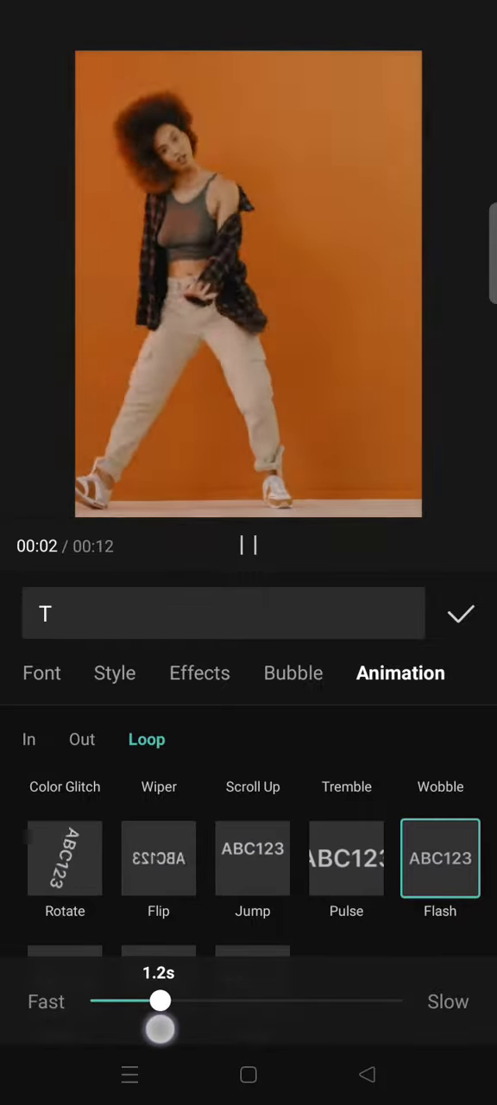
pyautogui.moveTo(159, 1000); pyautogui.dragTo(106, 1000)
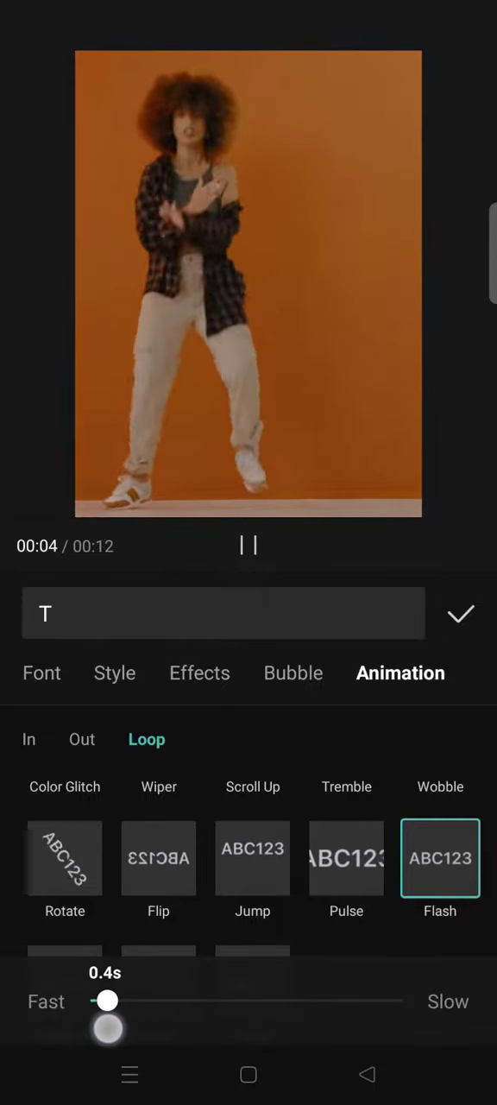
pyautogui.moveTo(105, 1001); pyautogui.dragTo(98, 1000)
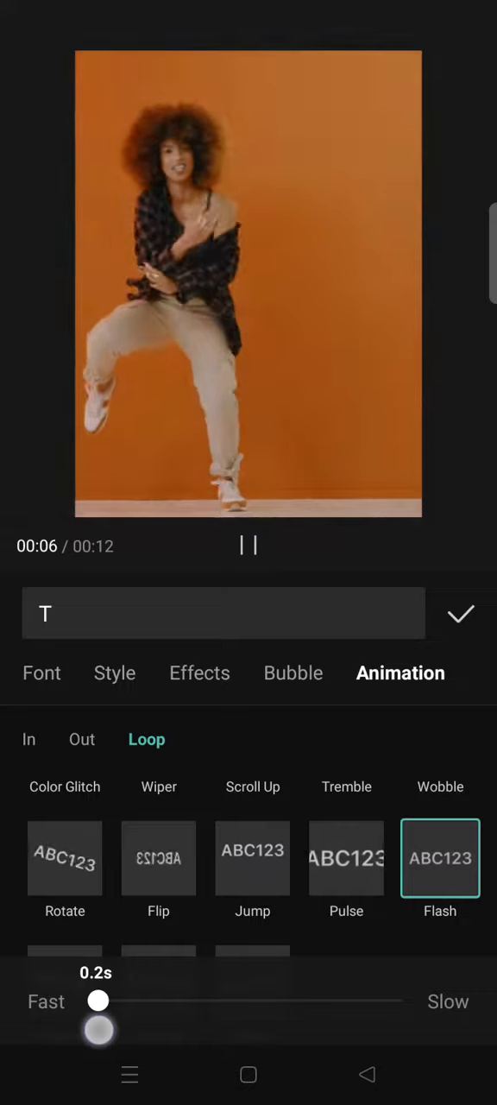
pyautogui.click(461, 614)
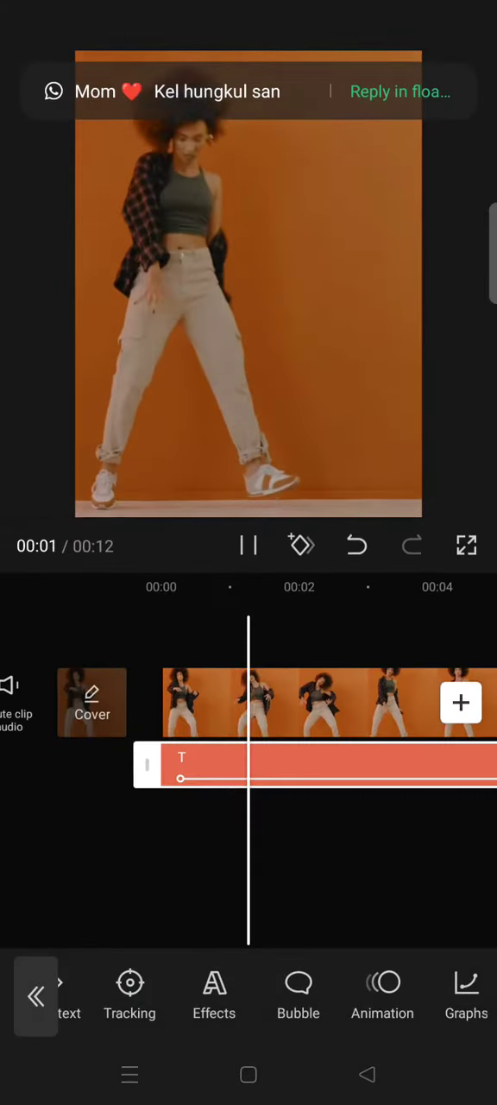